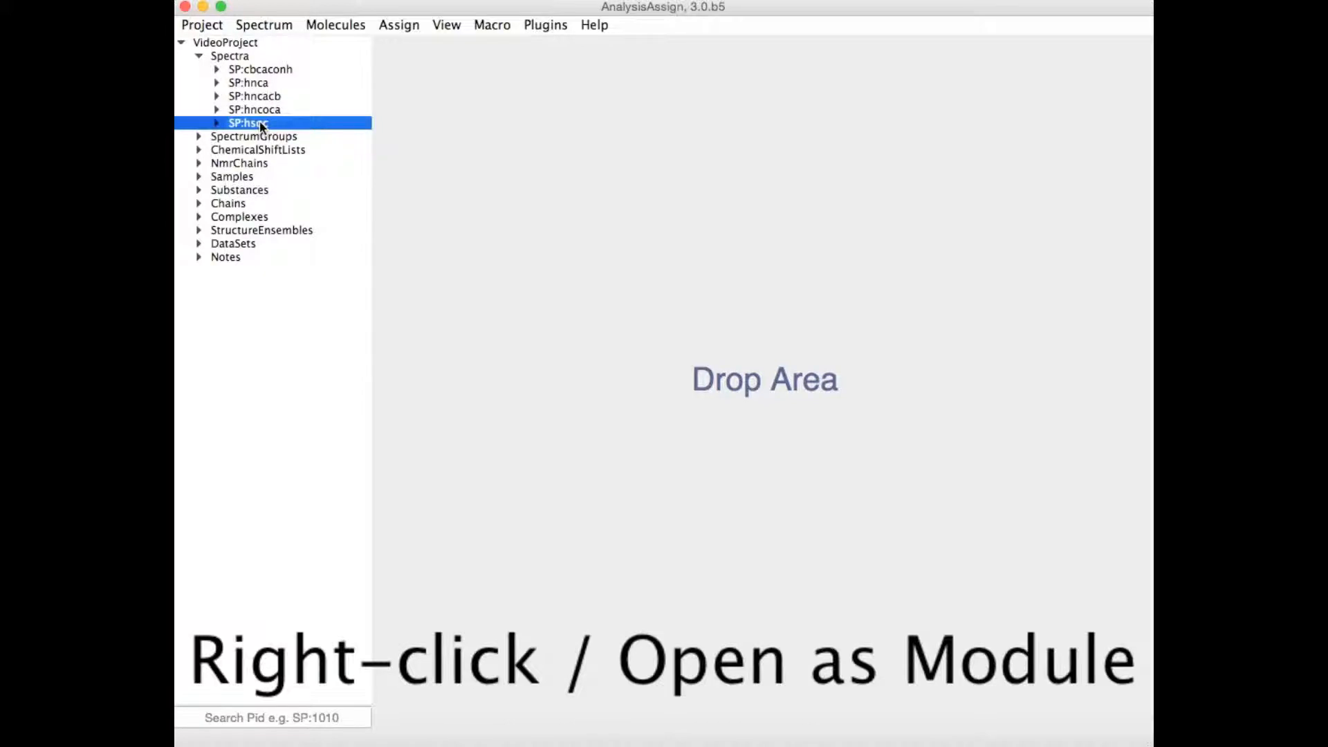
Open SP:hsqc as a display module alongside the CBCACONH display.
right_click(248, 123)
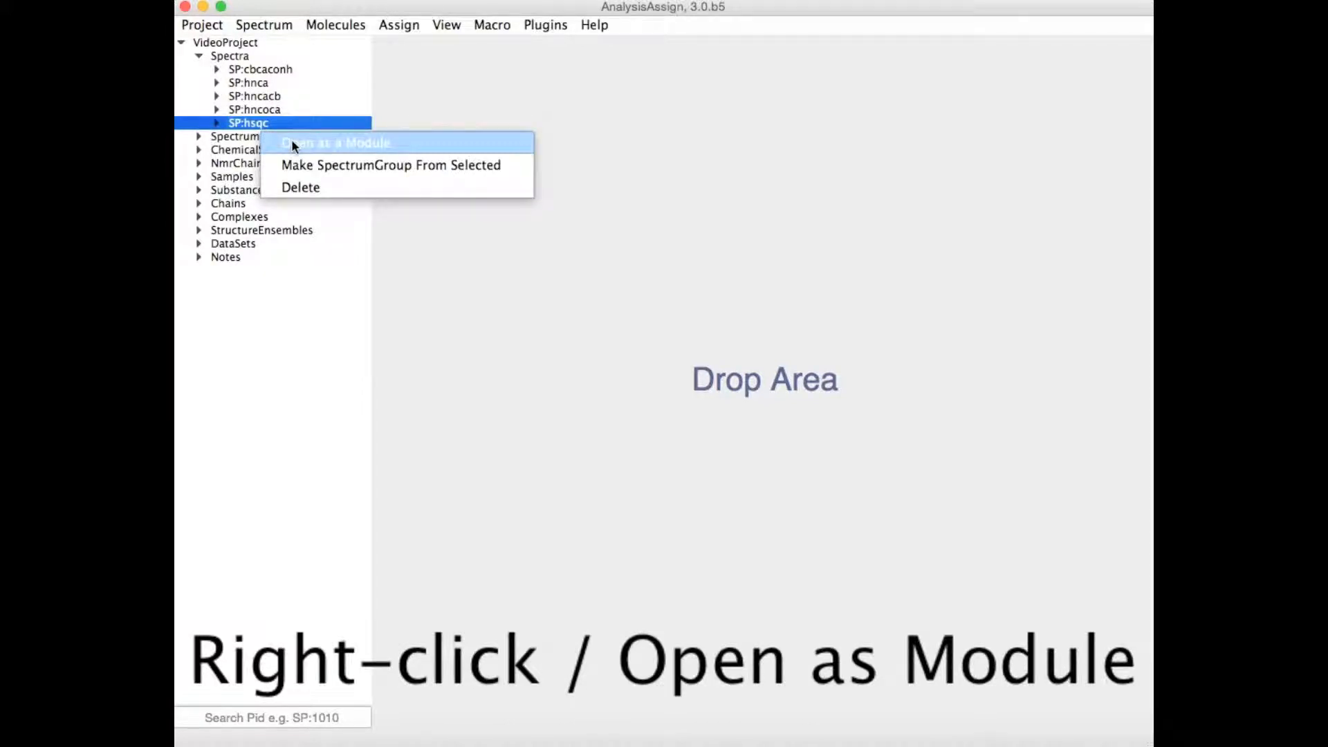
left_click(335, 143)
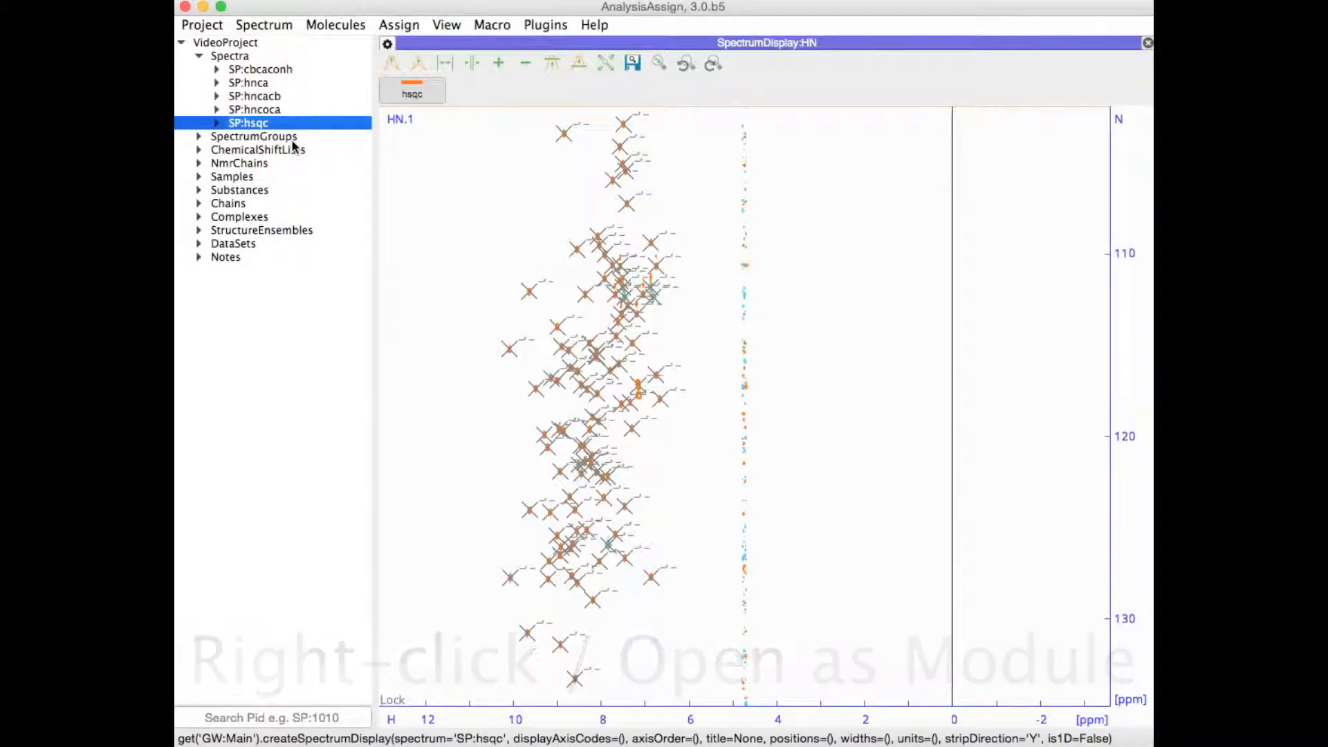
left_click(261, 68)
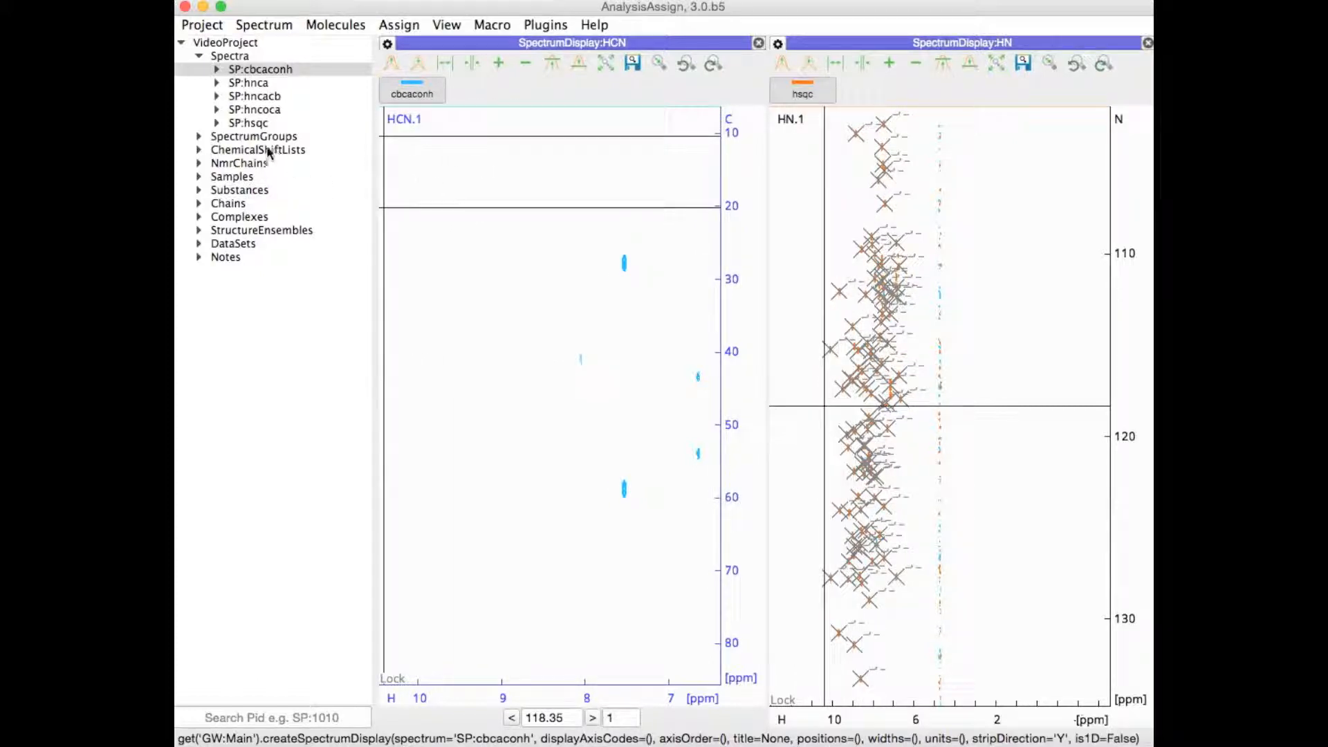
Expand SP:hsqc and open its PL:hsqc.1 peak list as a Peak Table.
left_click(217, 124)
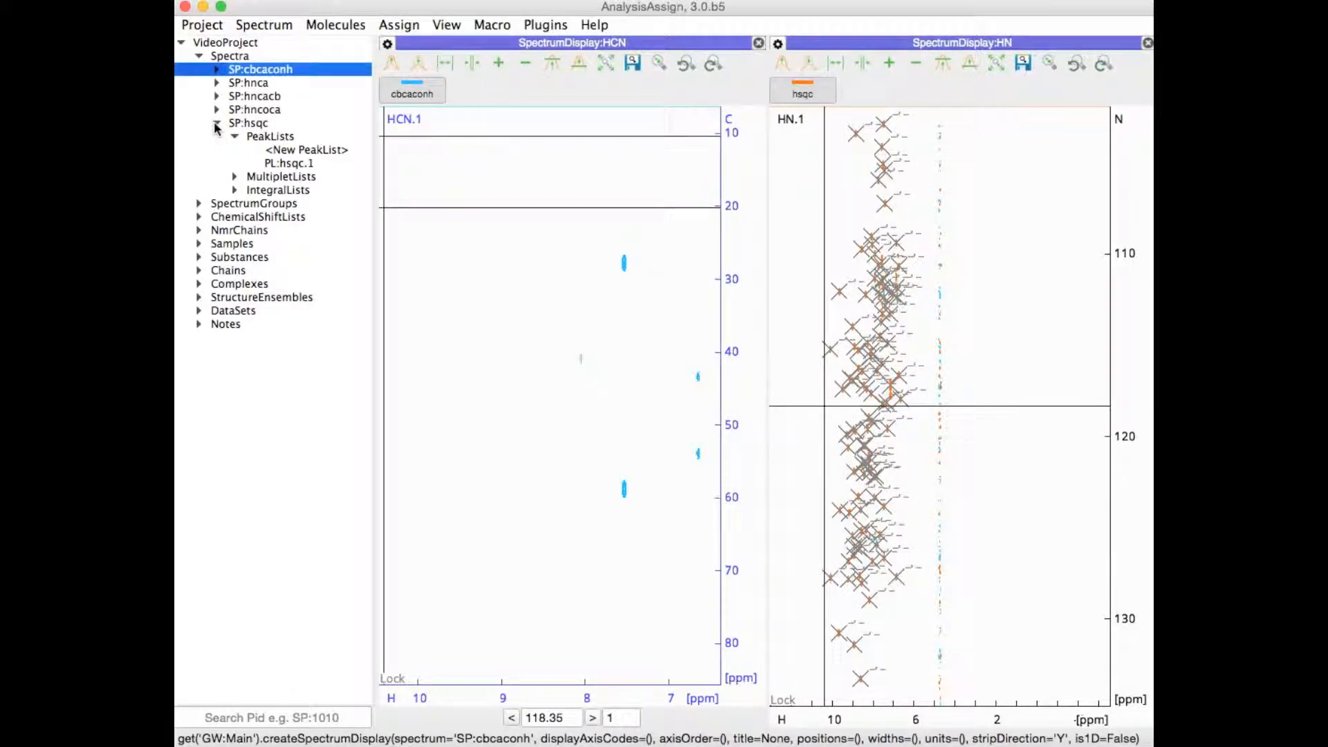
left_click(289, 163)
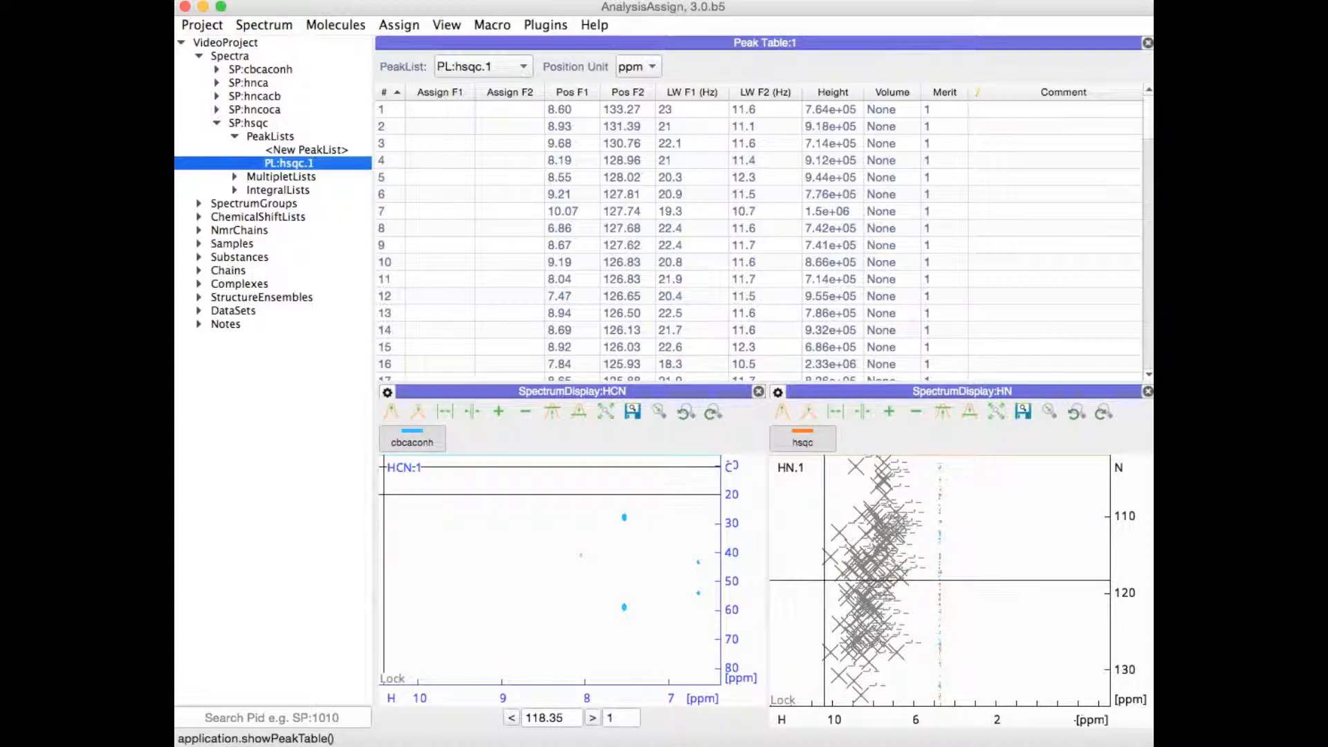
mouse_move(1092, 100)
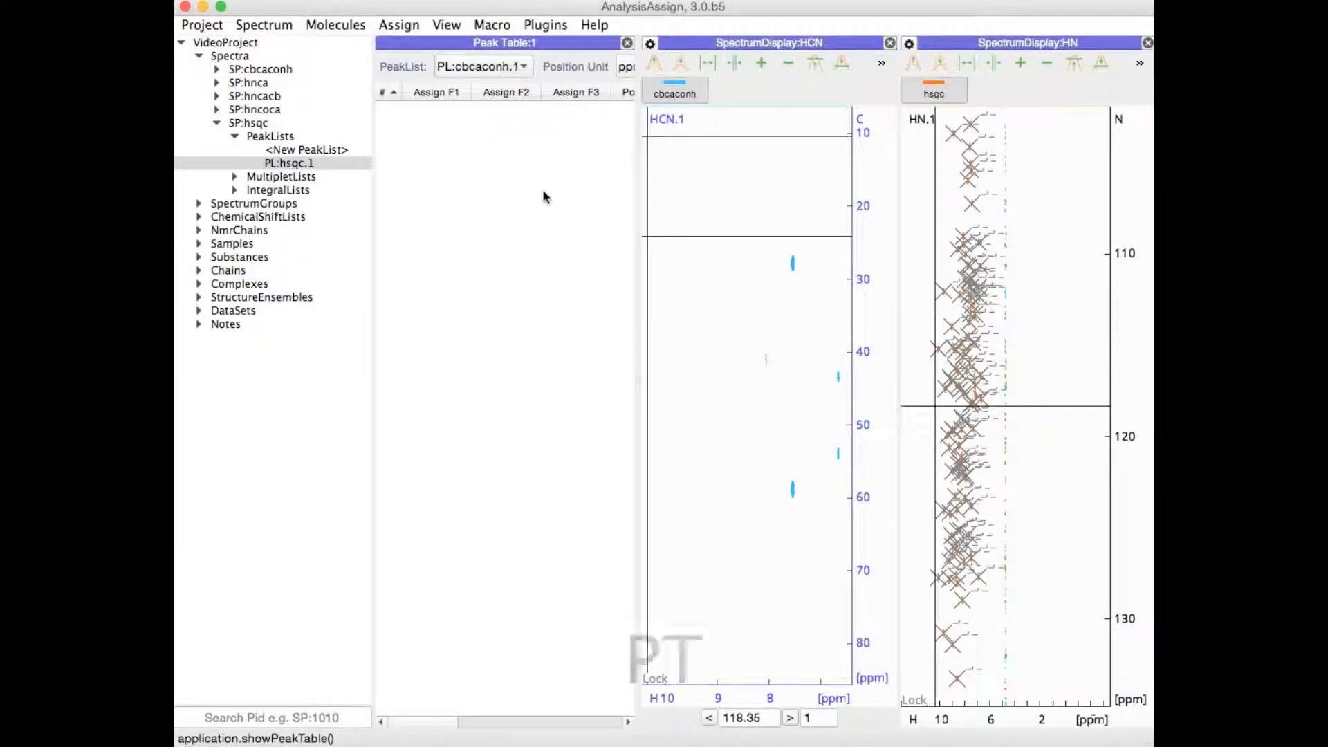
Show PL:hsqc.1 in the Peak Table and dock it above SpectrumDisplay:HN.
left_click(523, 67)
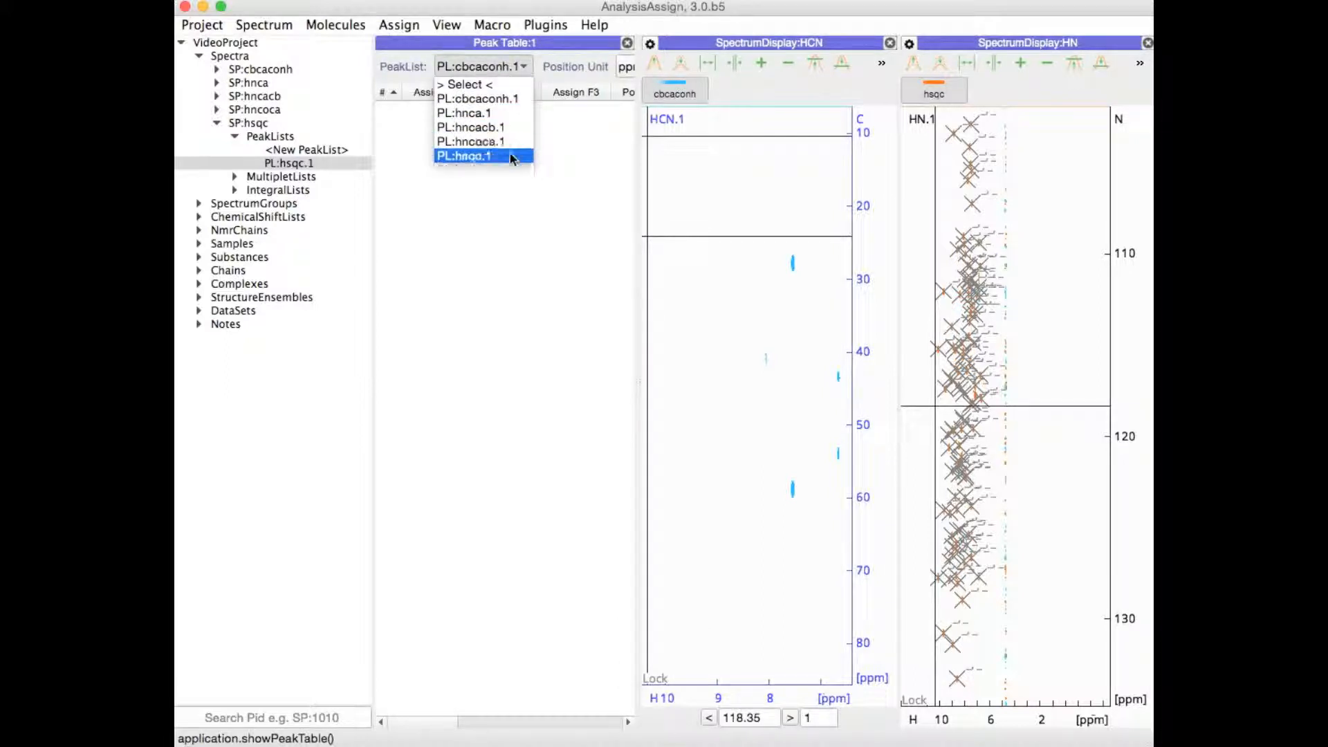
left_click(464, 155)
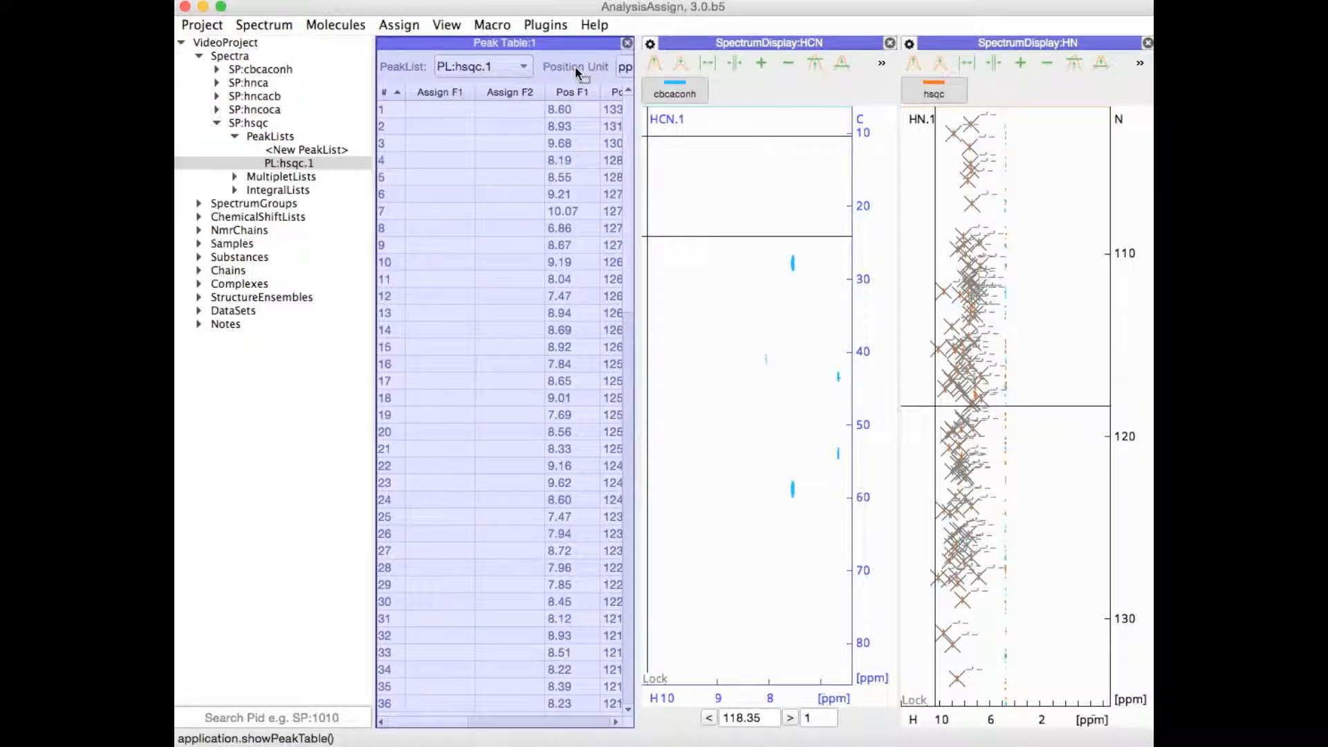
left_click(1027, 43)
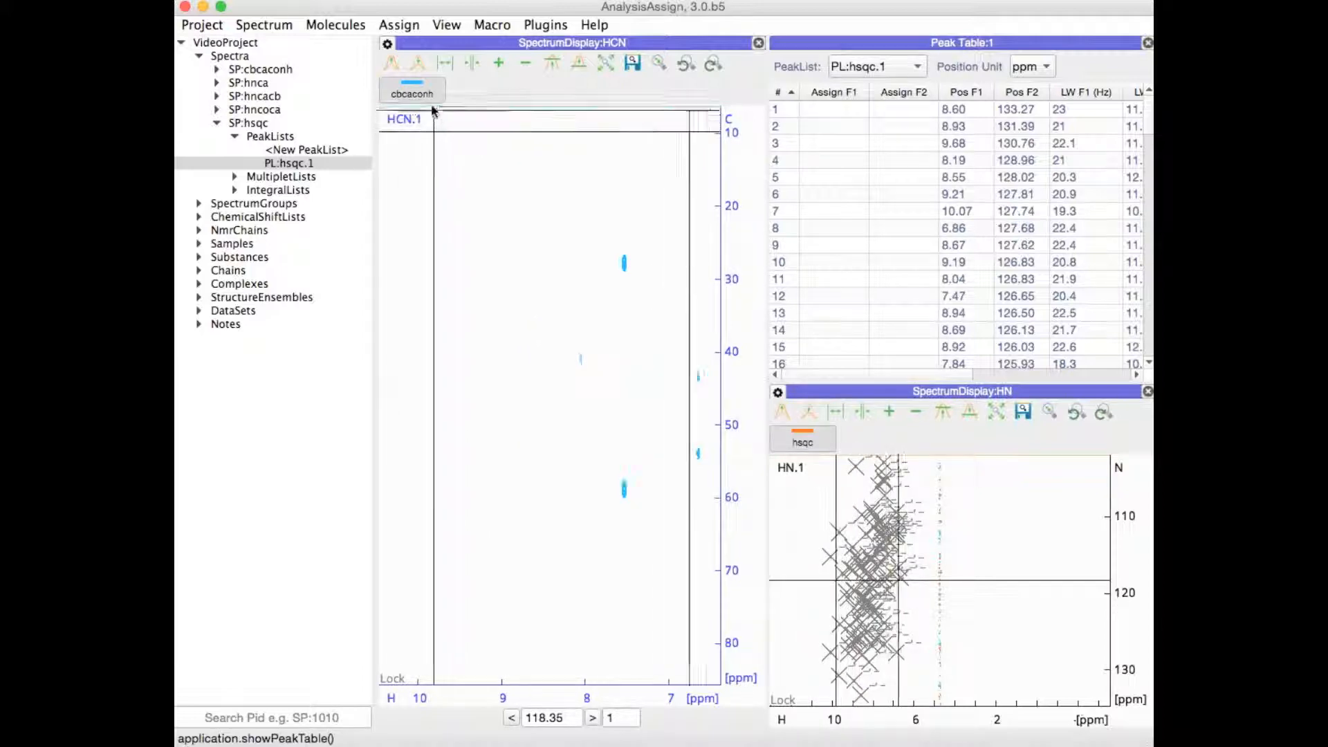
Open Assign > Peak Assigner, then close the Peak Assigner module.
left_click(398, 25)
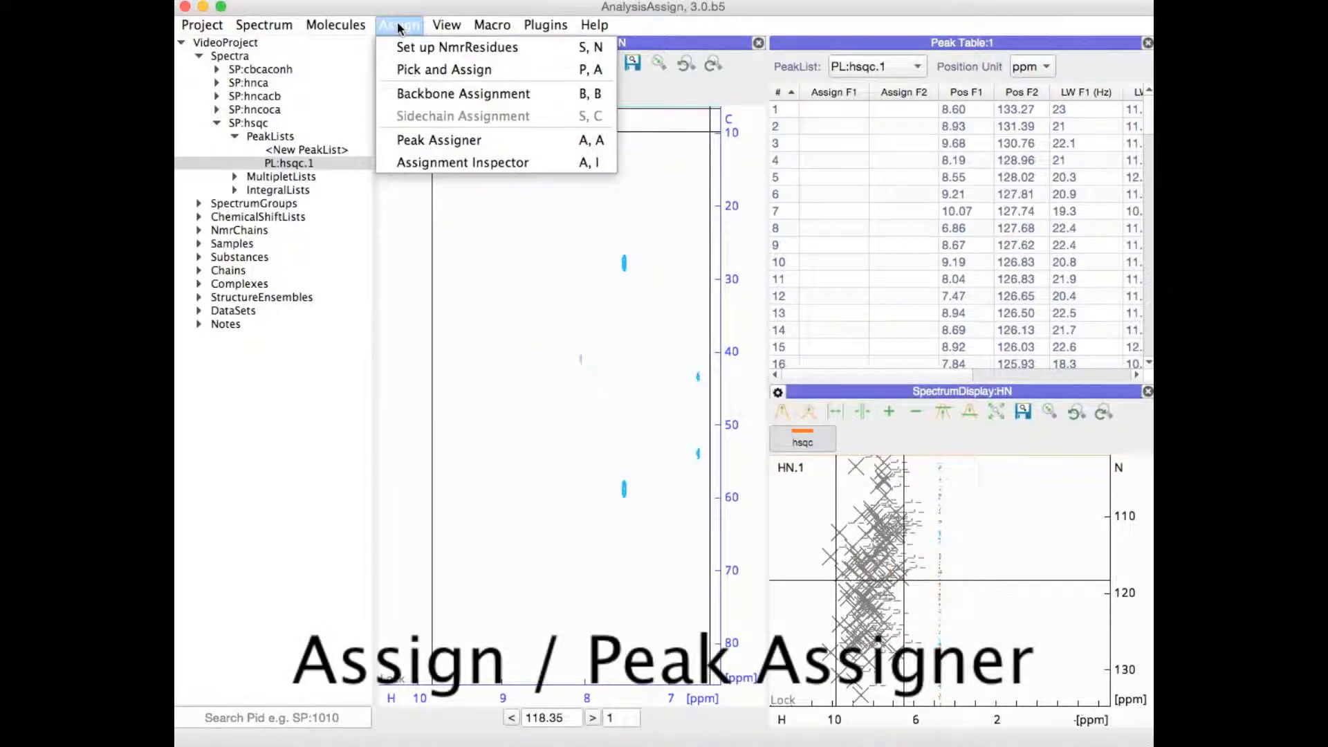
mouse_move(438, 139)
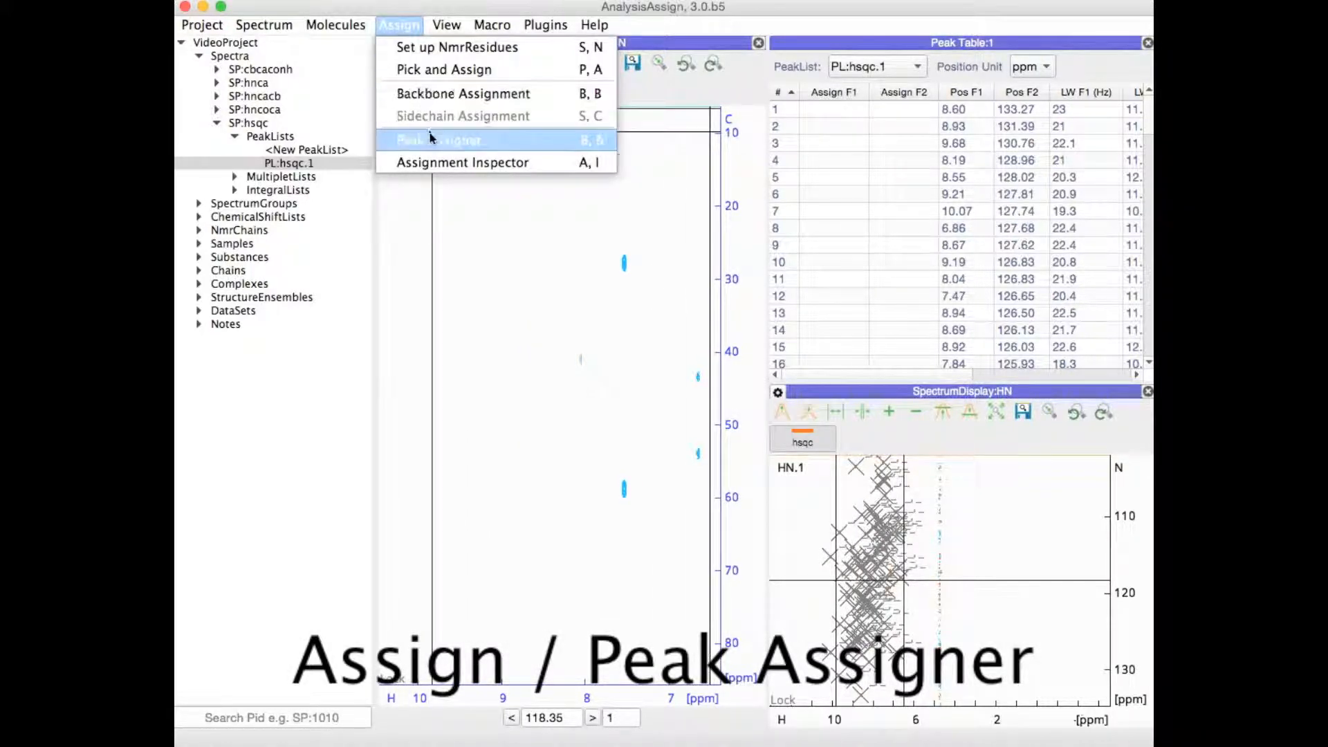
left_click(438, 140)
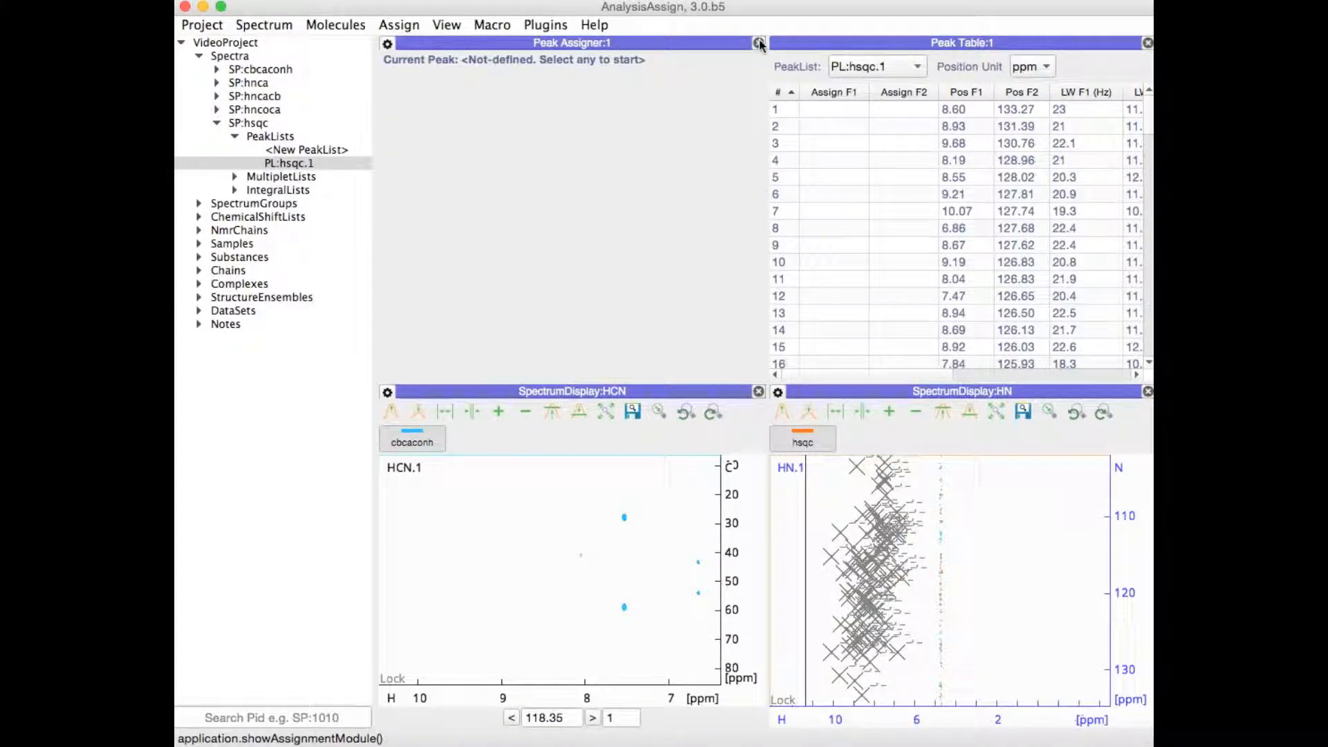
left_click(759, 42)
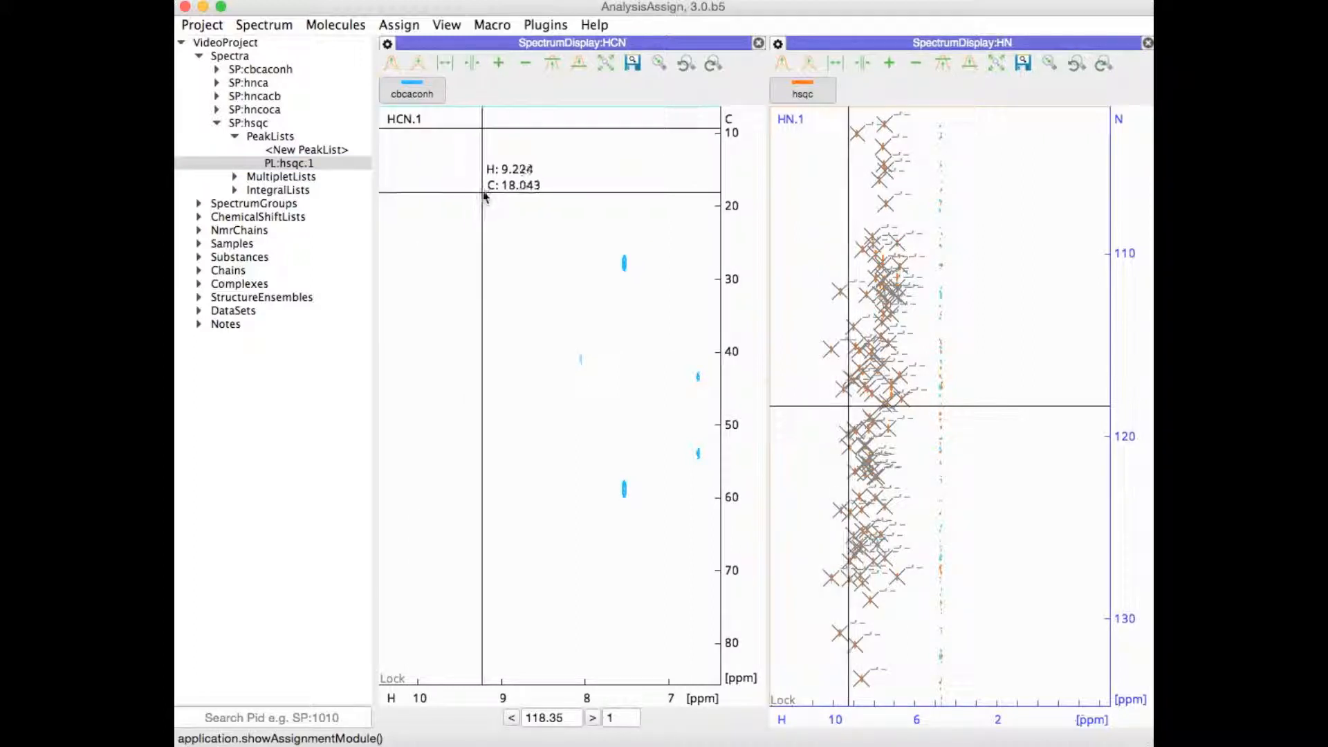
mouse_move(502, 191)
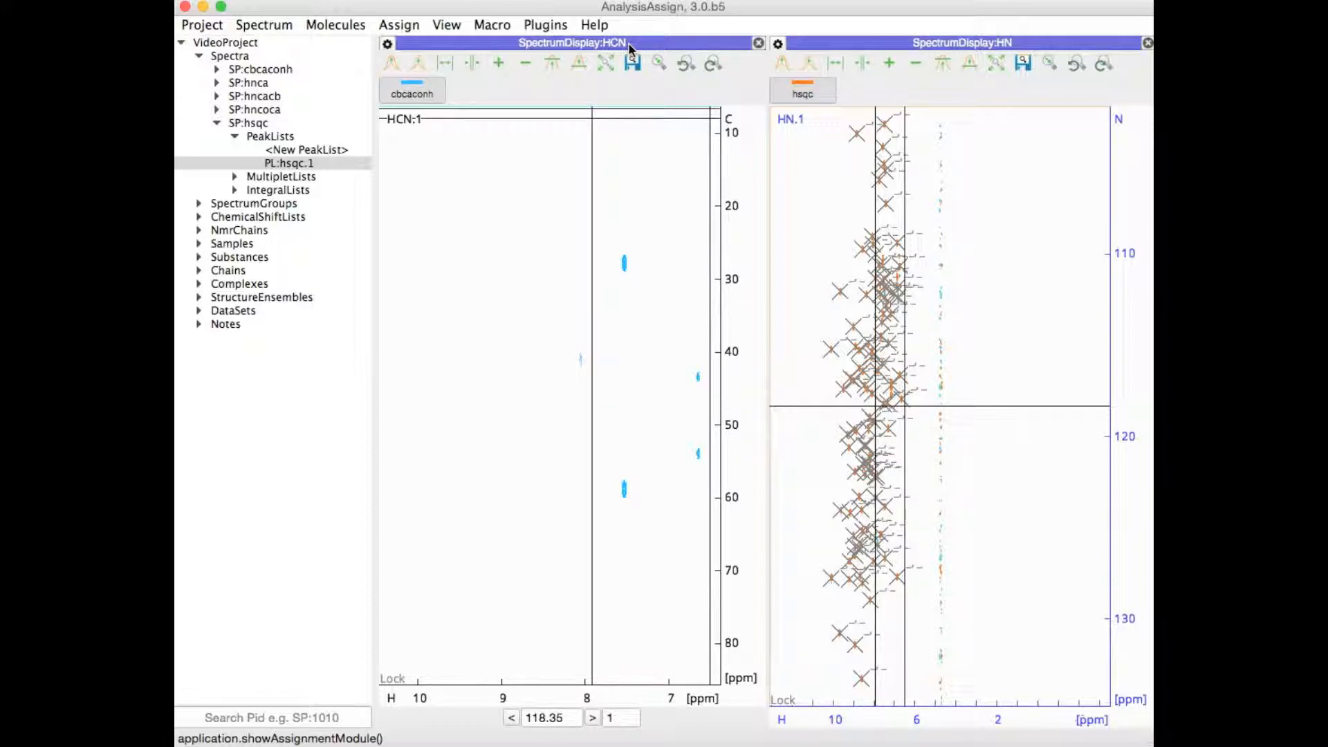
Select an item in the project tree.
left_click(254, 109)
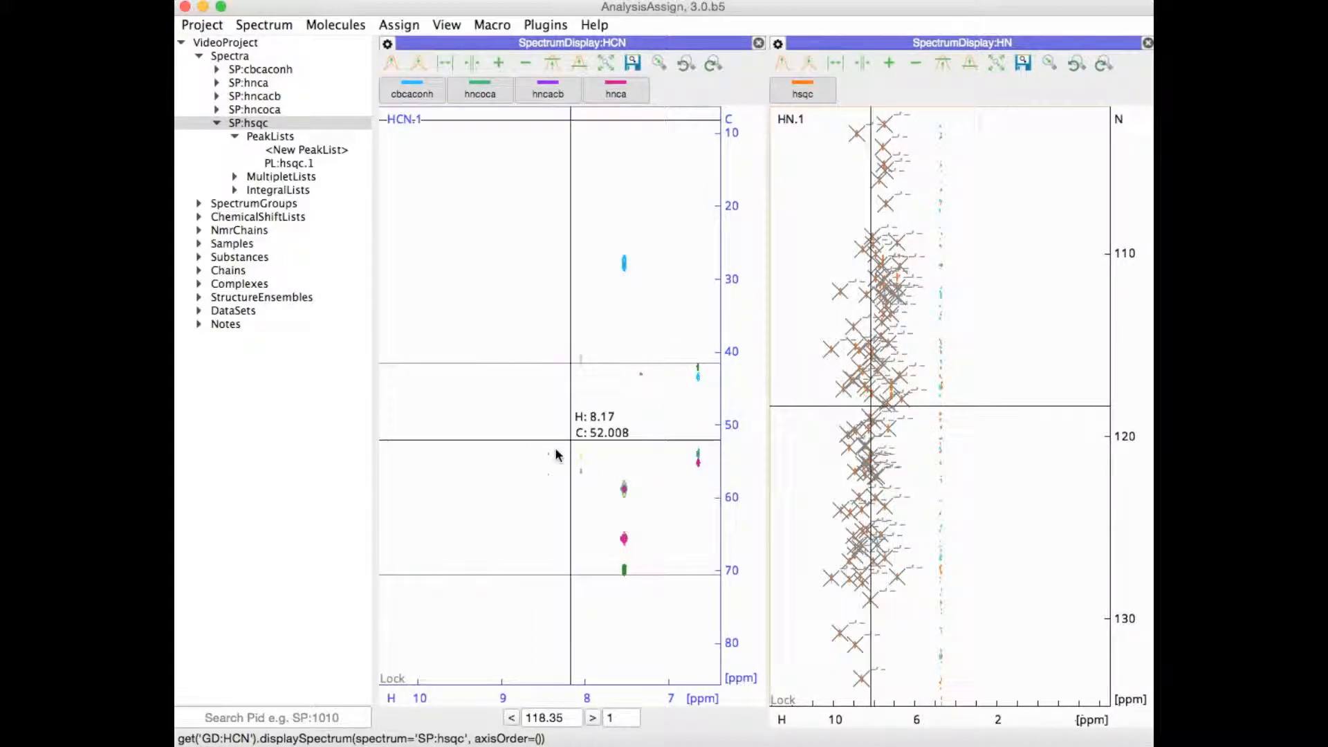
mouse_move(539, 601)
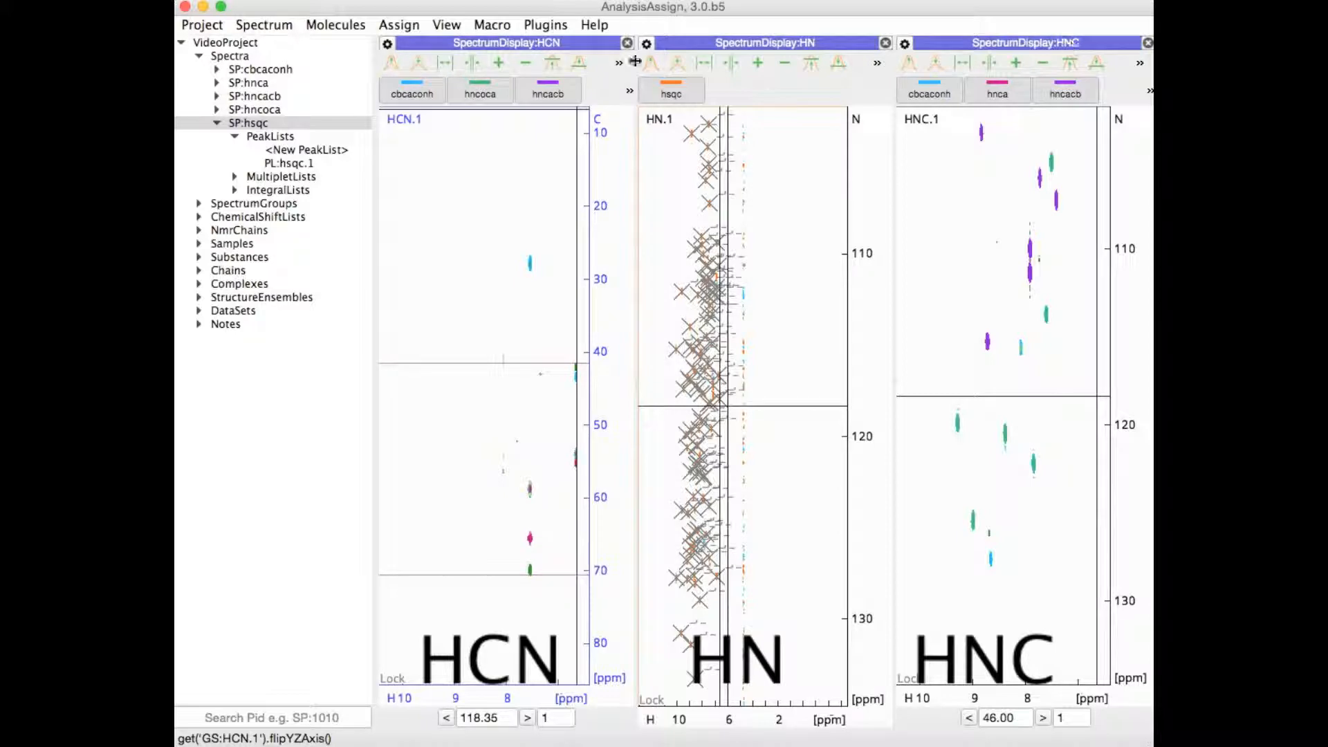
Close SpectrumDisplay:HCN.
left_click(627, 42)
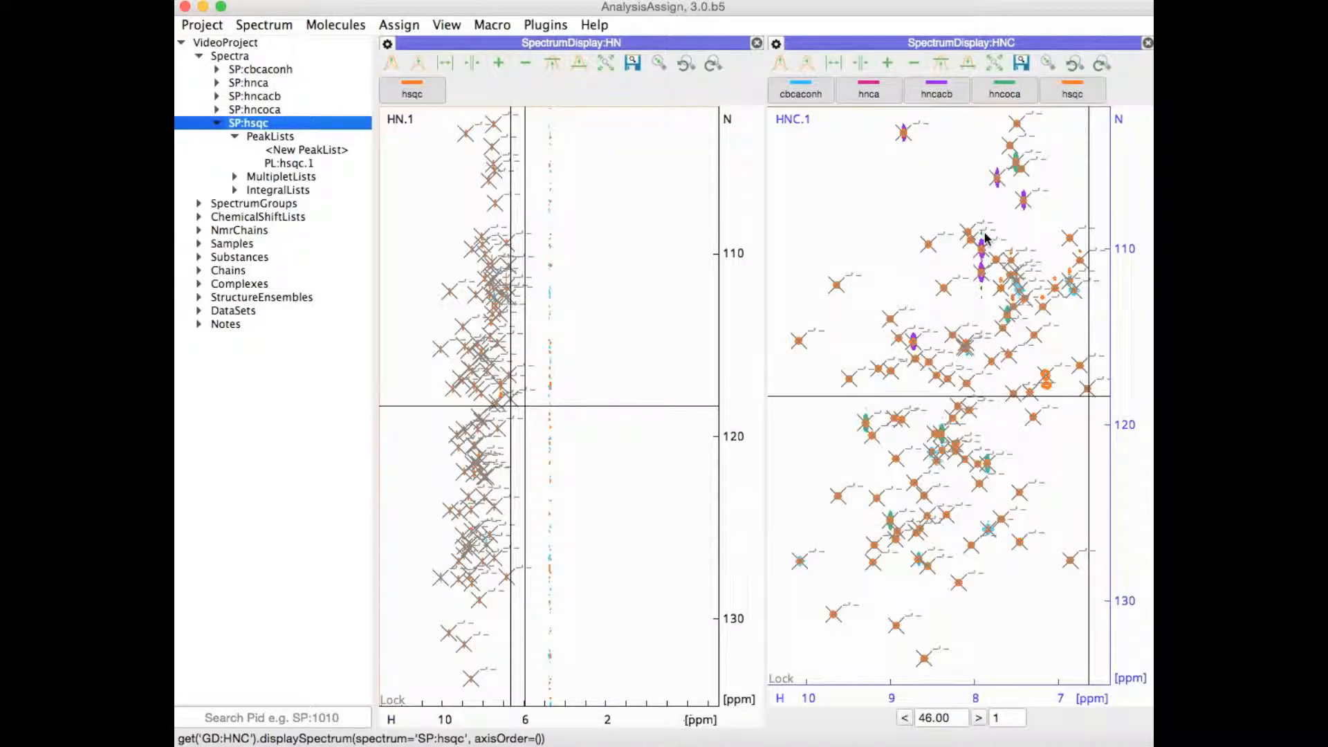
mouse_move(978, 222)
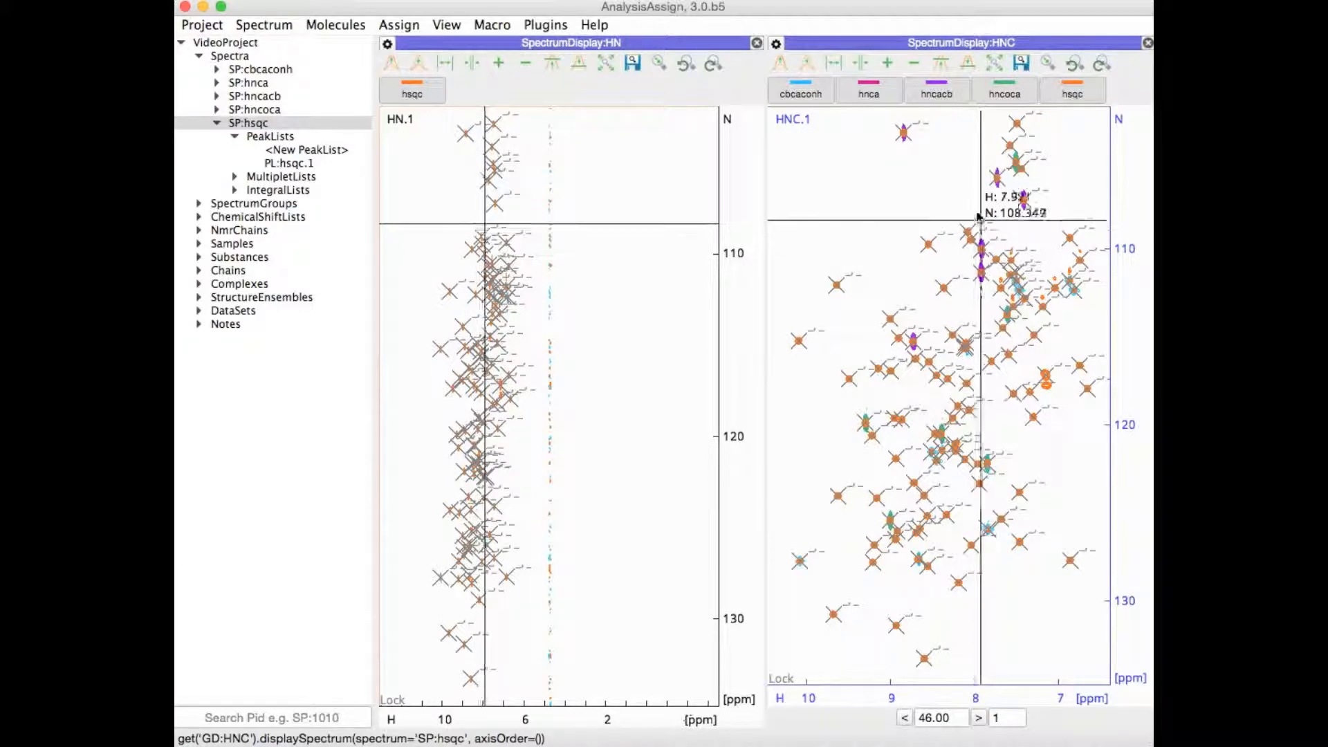